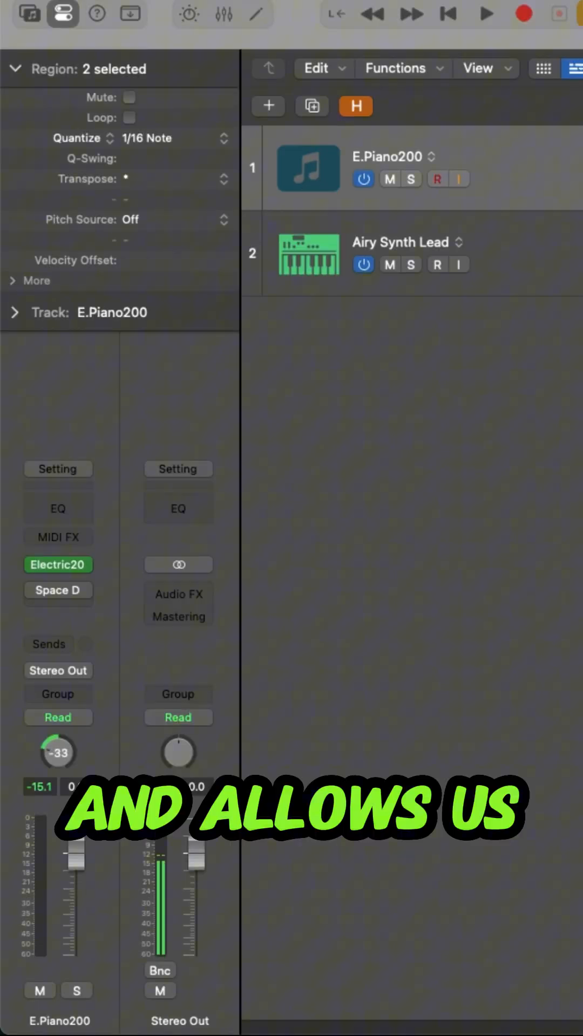
# - Add Bus 5 sends to the E.Piano200 and Airy Synth Lead tracks
pyautogui.click(396, 253)
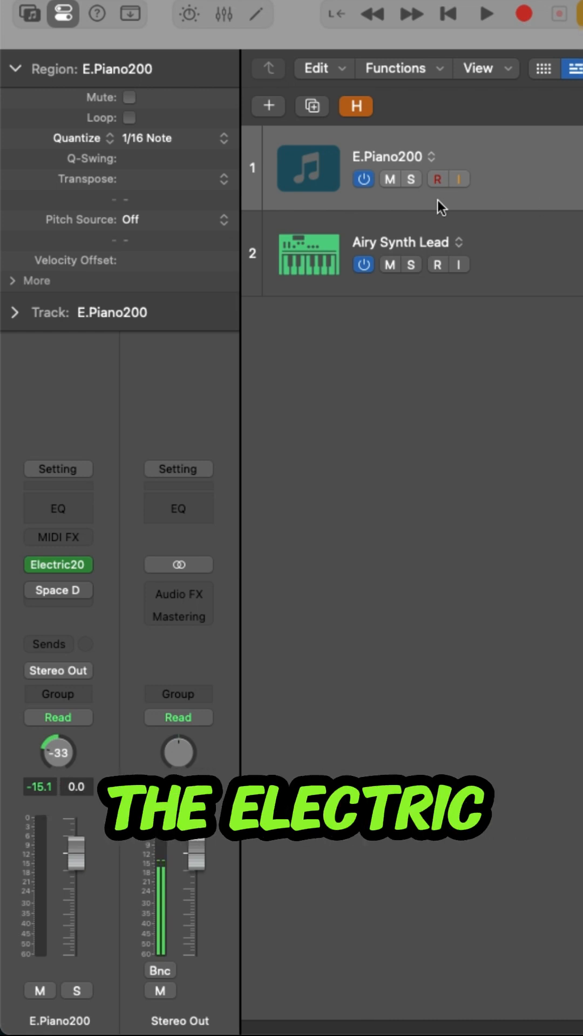
pyautogui.click(48, 645)
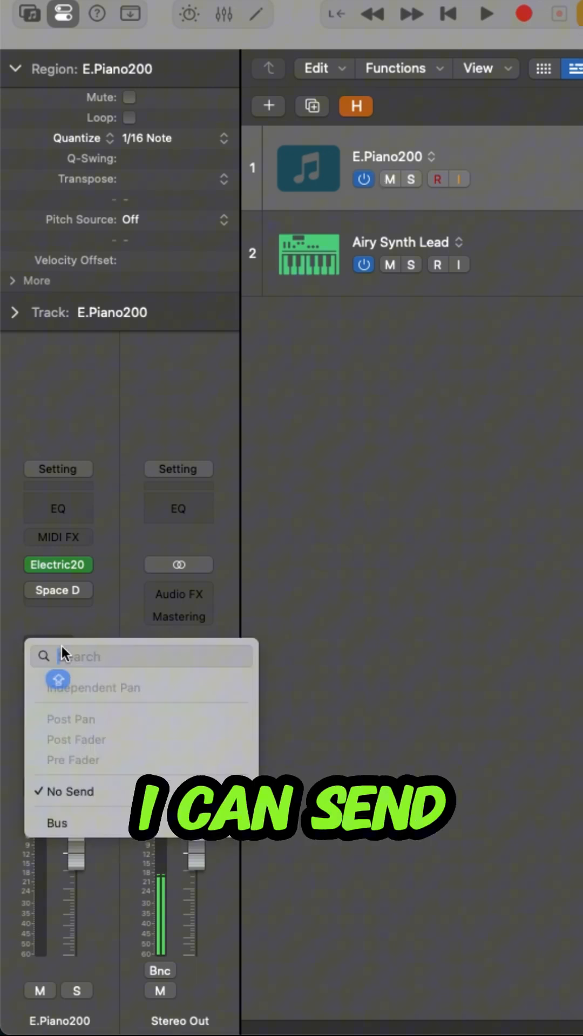
pyautogui.click(56, 822)
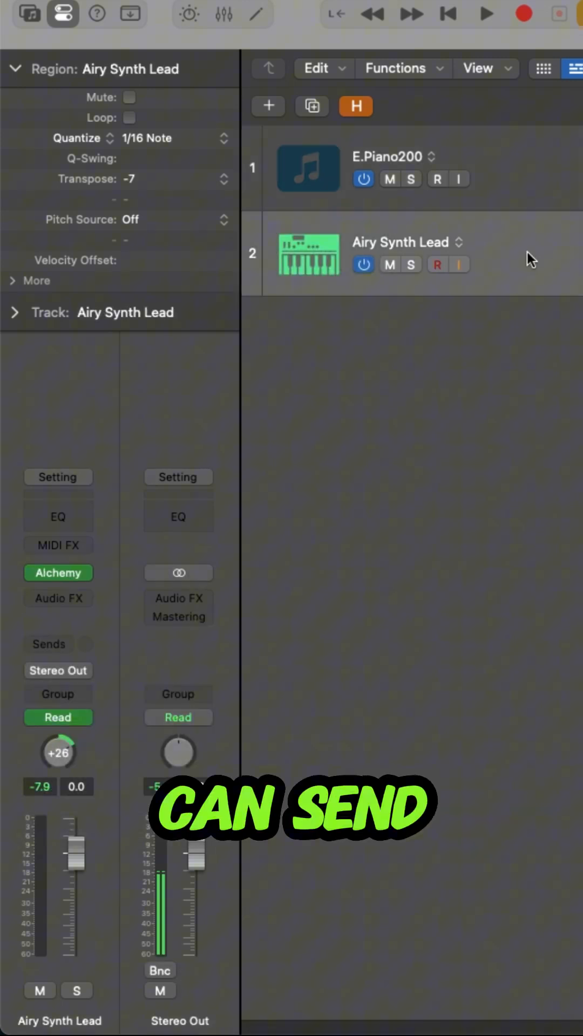
pyautogui.click(48, 644)
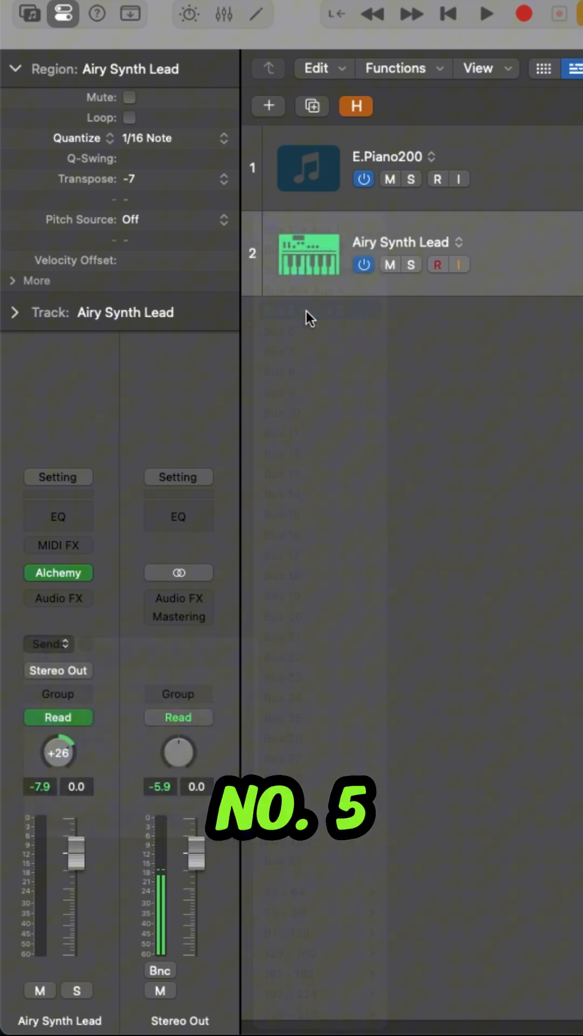
pyautogui.click(58, 597)
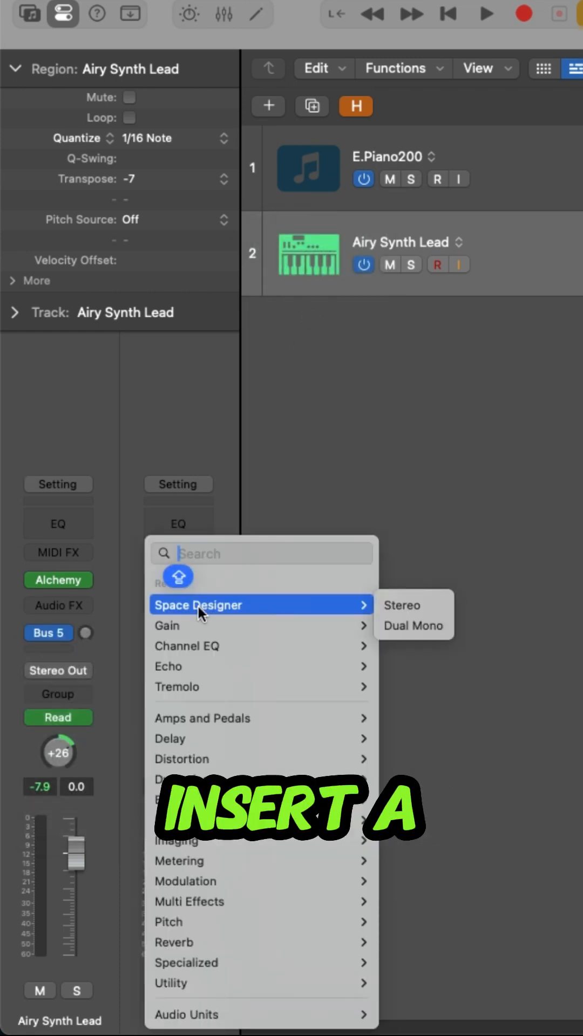
# - Put stereo Space Designer reverb on Aux 5 and raise Airy Synth Lead's send to -6.7
pyautogui.click(403, 605)
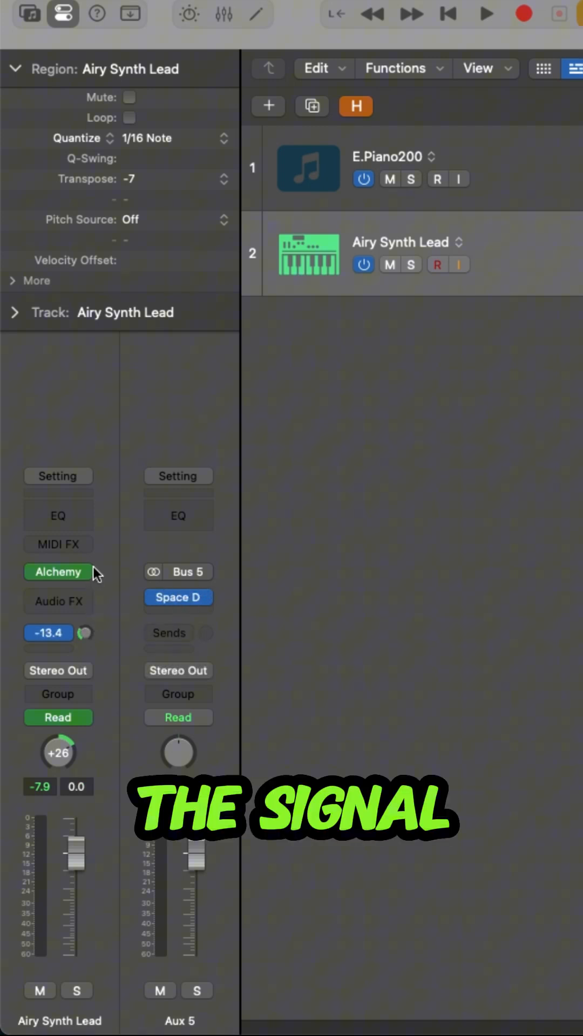
pyautogui.click(47, 633)
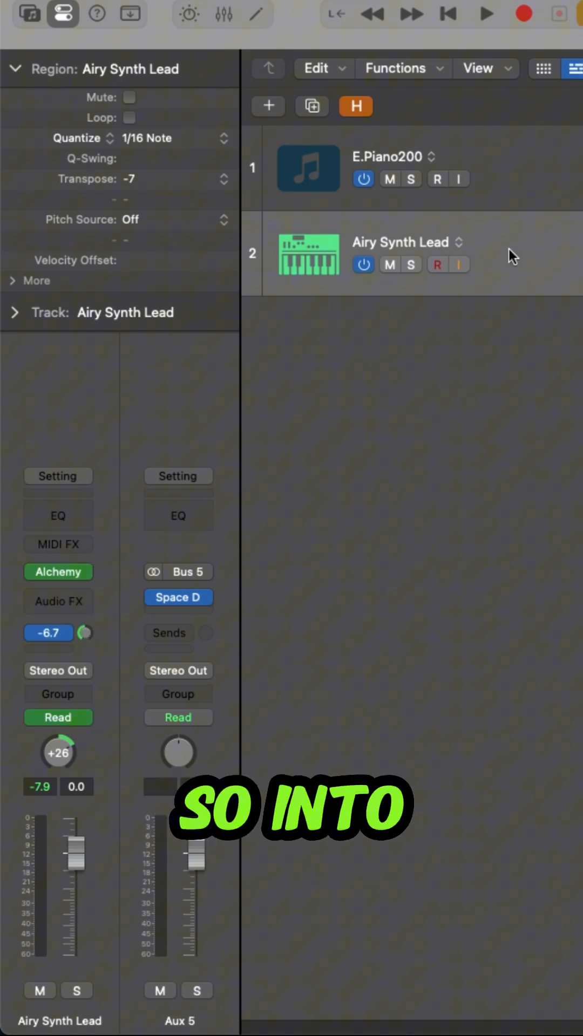
# - Select E.Piano200 and check its Bus 5 send in the inspector channel strip
pyautogui.click(48, 632)
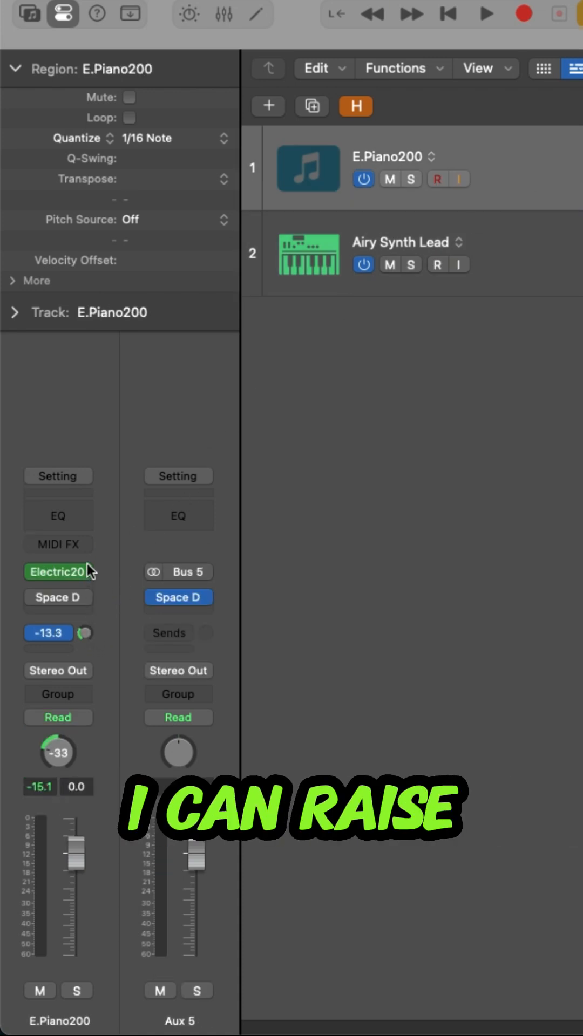
pyautogui.click(47, 632)
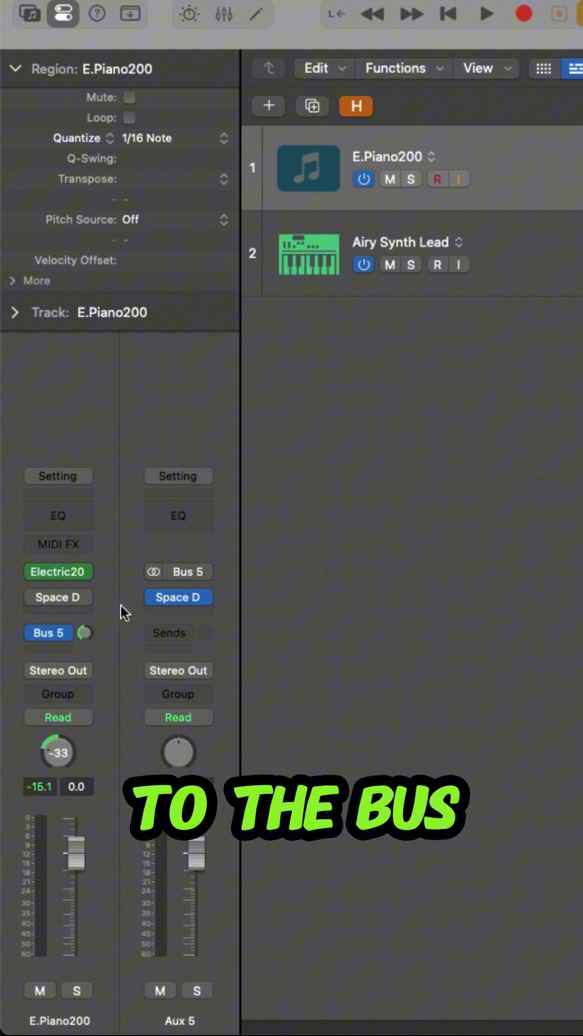
pyautogui.click(177, 598)
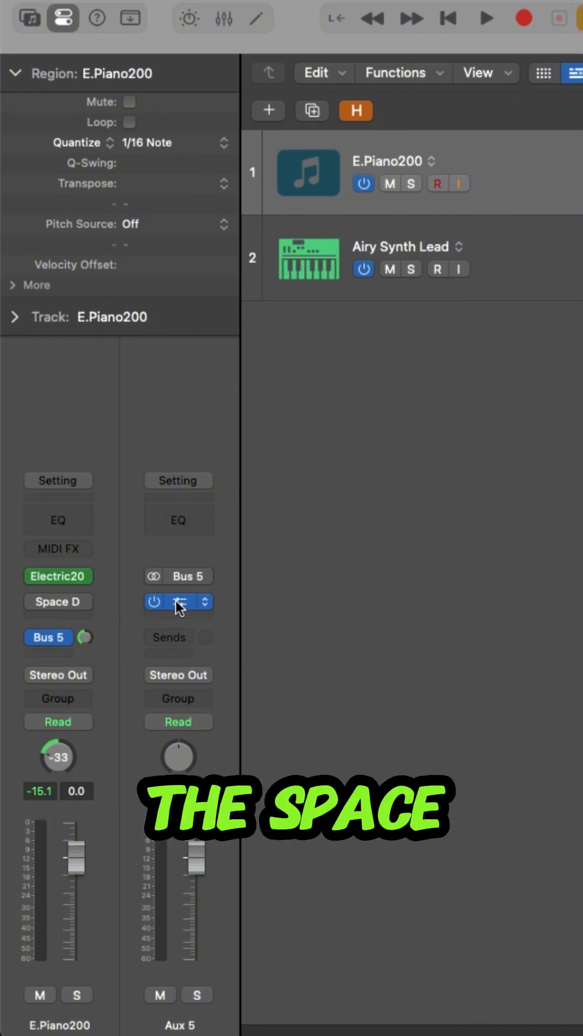
# - Open Aux 5's Space Designer window, move it aside, and select Airy Synth Lead
pyautogui.click(178, 602)
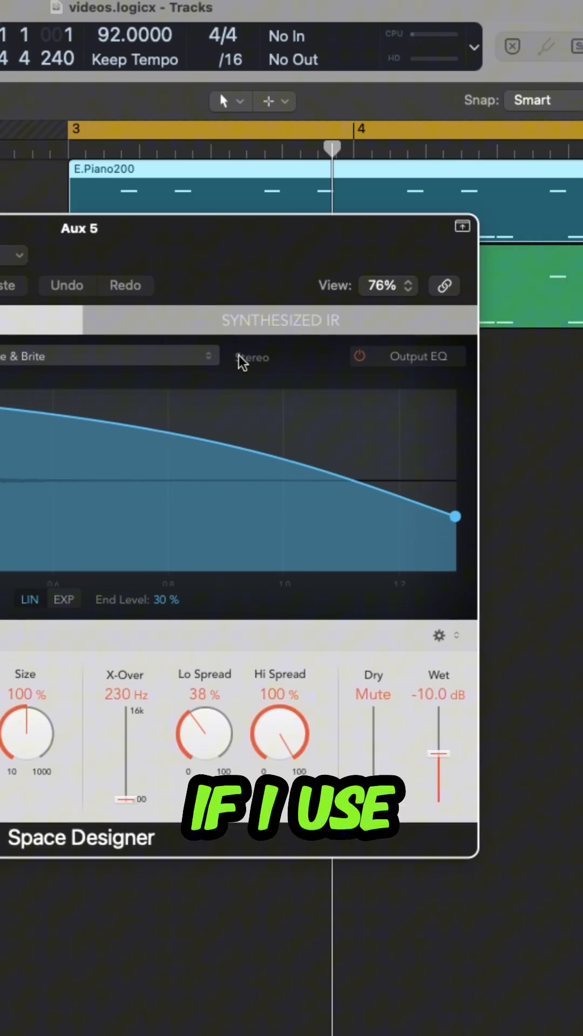
pyautogui.moveTo(438, 776); pyautogui.dragTo(438, 714)
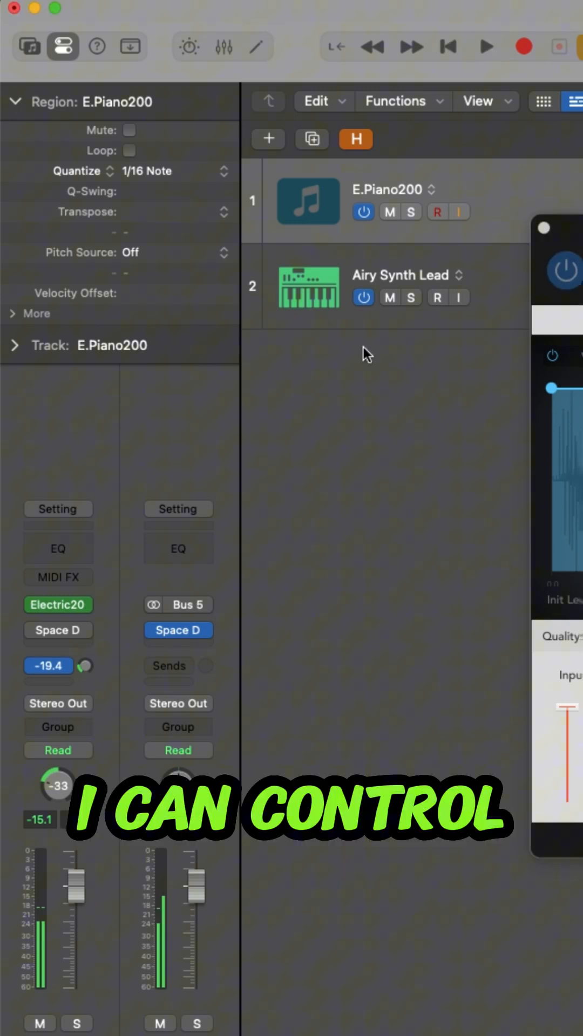
pyautogui.click(307, 287)
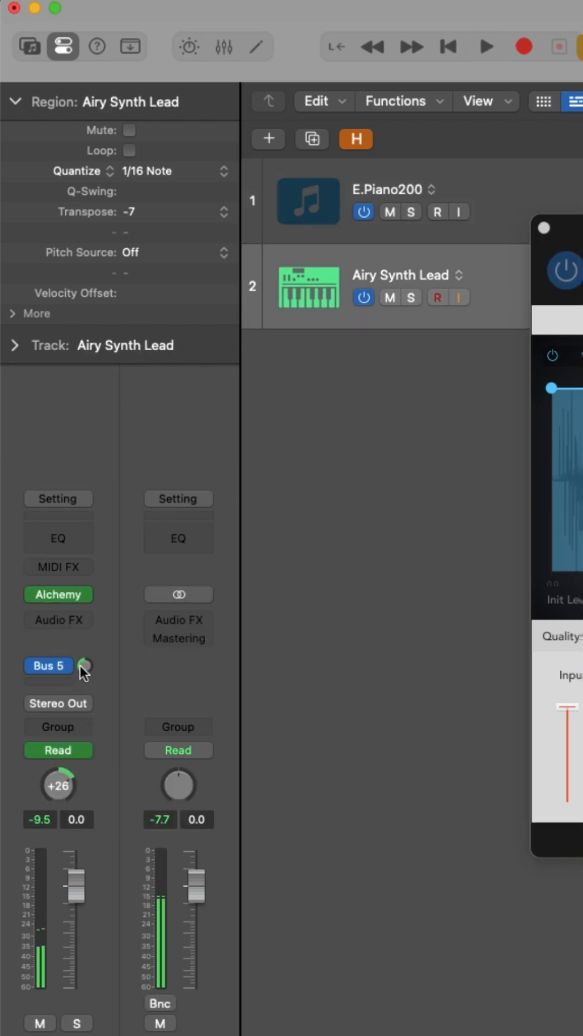